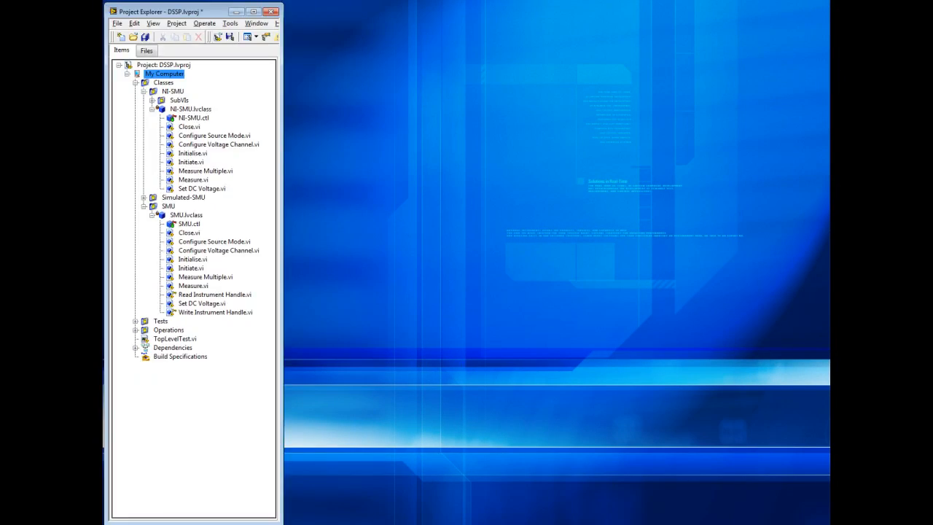
mouse_move(224, 492)
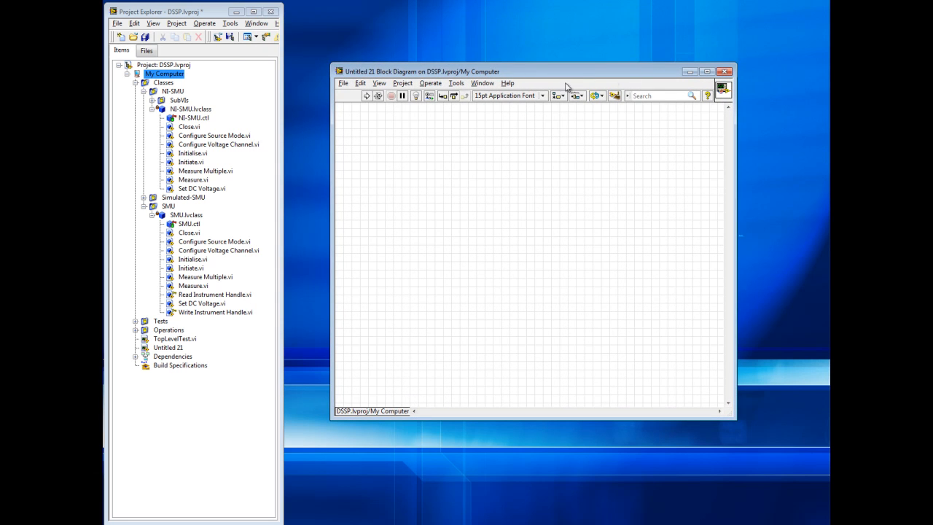
- Place an SMU class constant and its Initialise method on the diagram, then pick NI-SMU
left_click(186, 214)
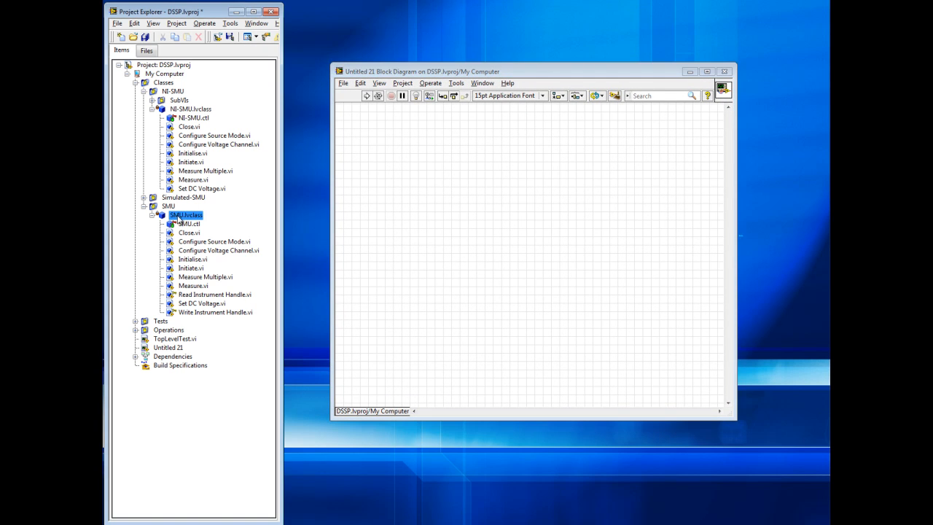
left_click_drag(185, 214, 392, 226)
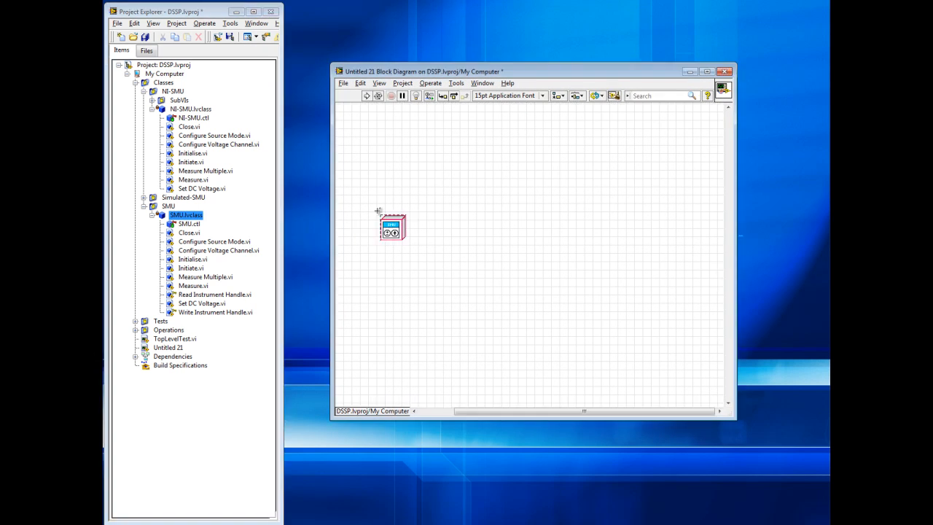
left_click(193, 260)
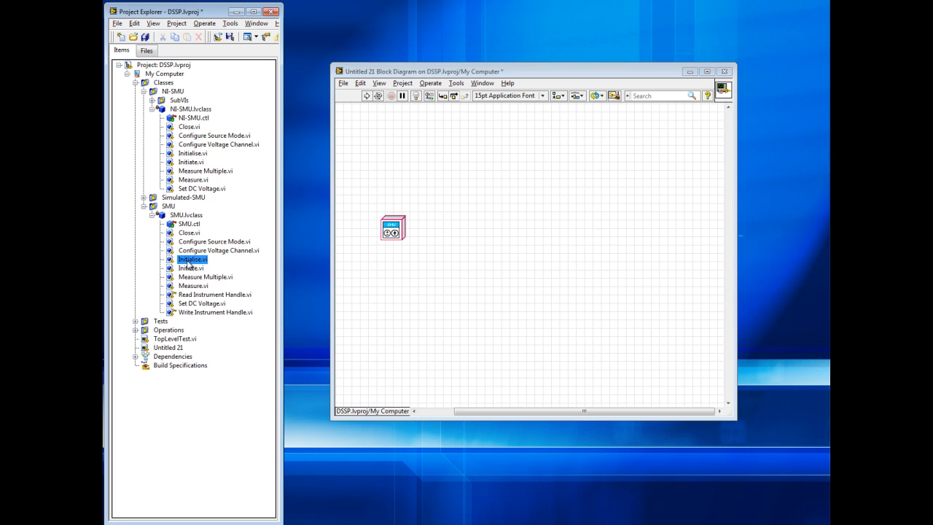
left_click_drag(192, 258, 434, 237)
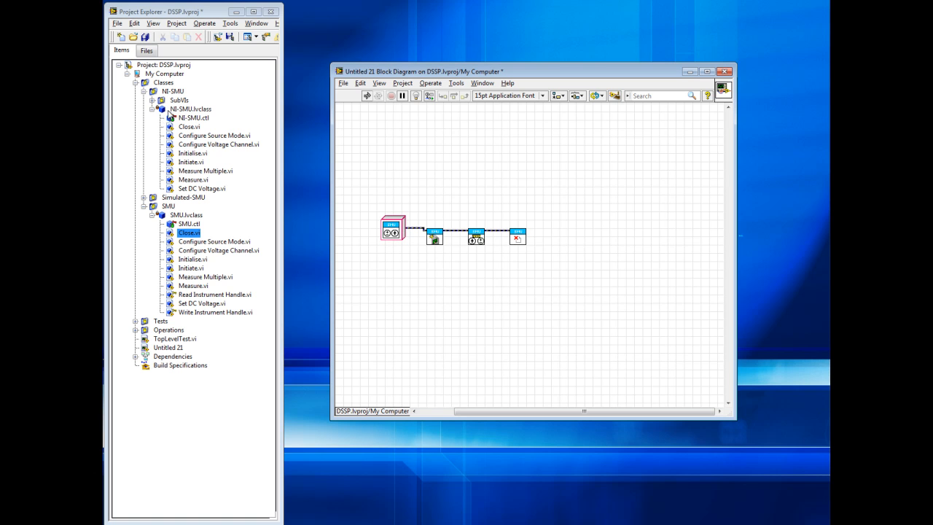
left_click(191, 108)
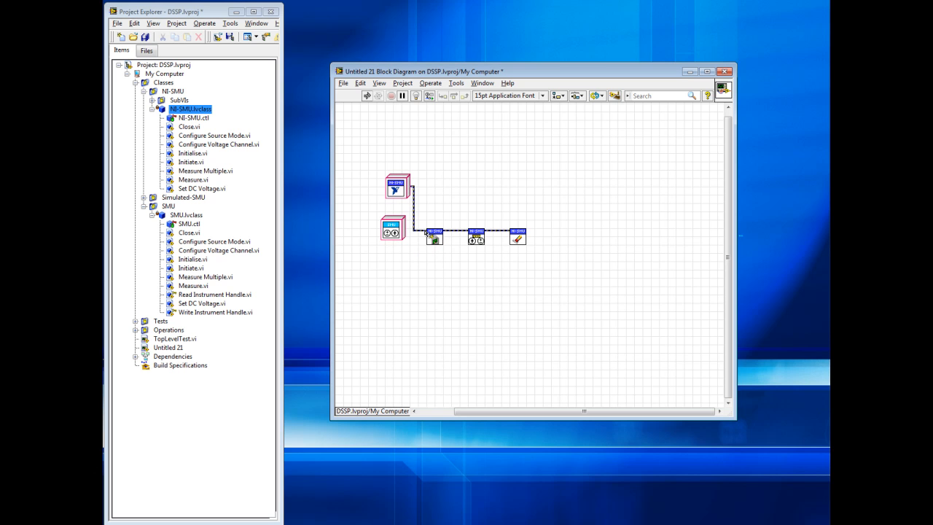
mouse_move(336, 136)
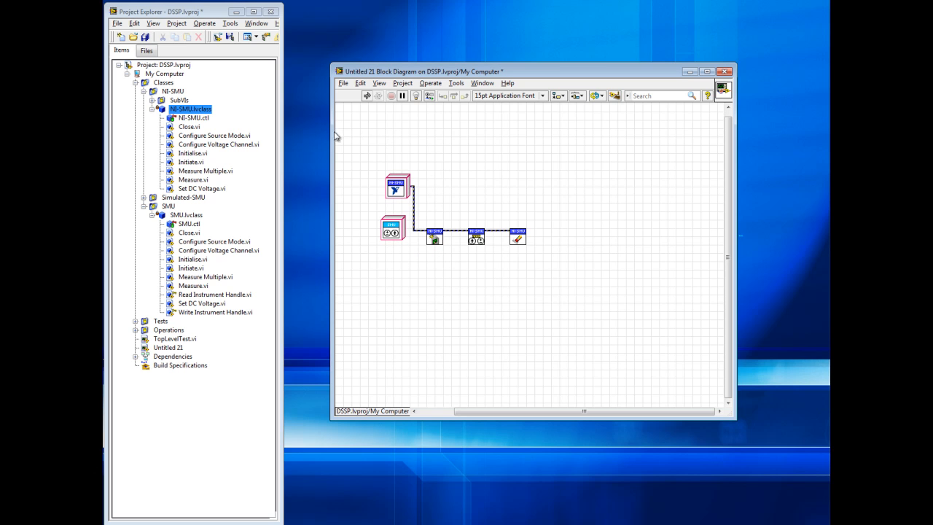
mouse_move(273, 93)
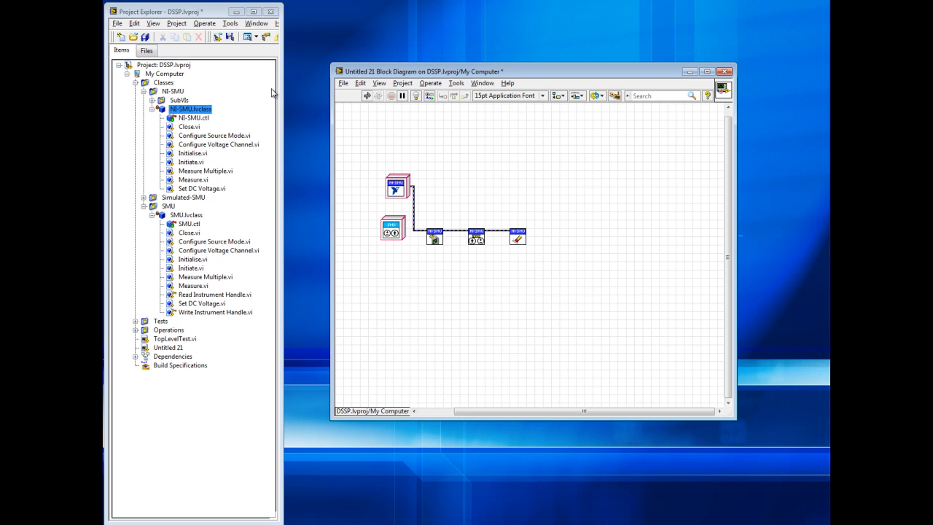
mouse_move(277, 81)
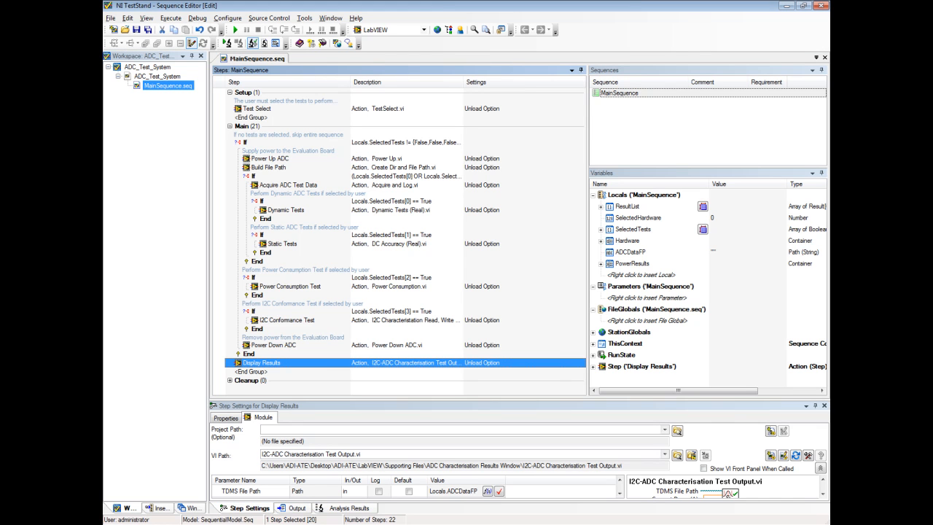
mouse_move(262, 273)
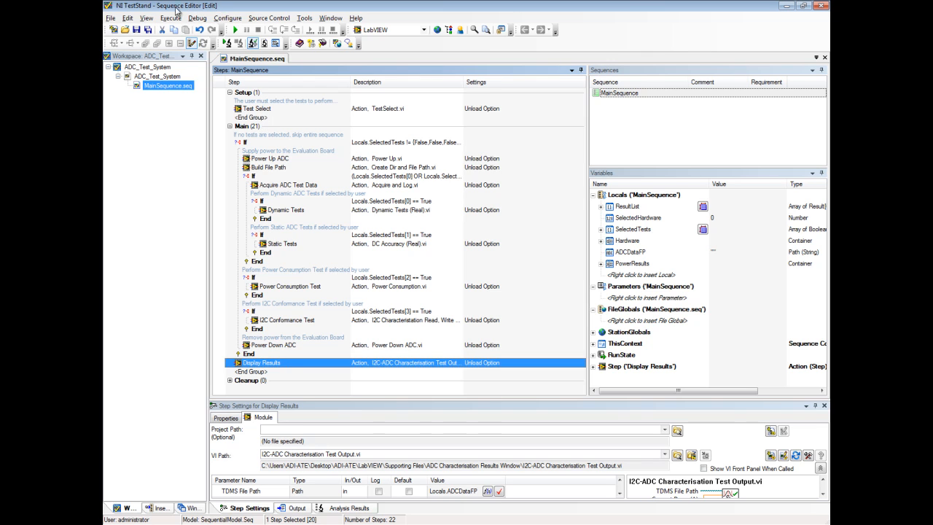
mouse_move(173, 18)
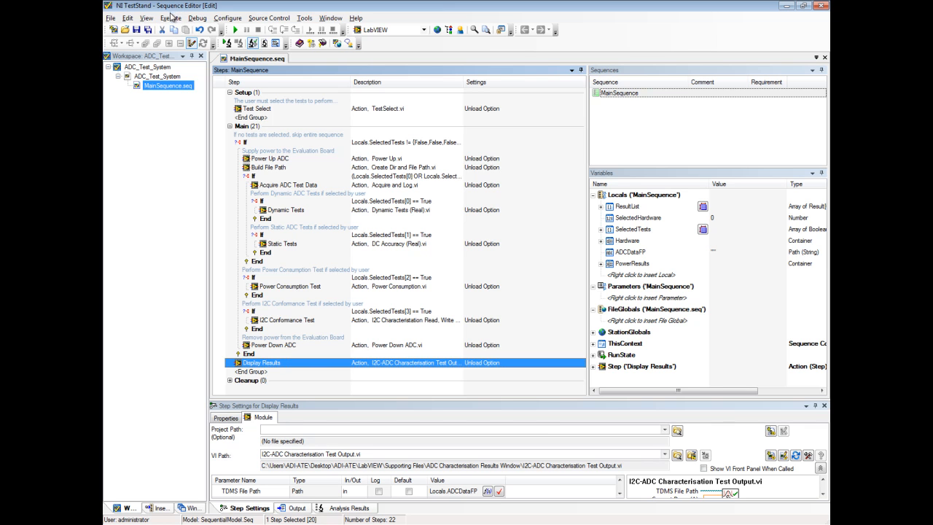
- Run the MainSequence once using Execute > Single Pass
left_click(171, 17)
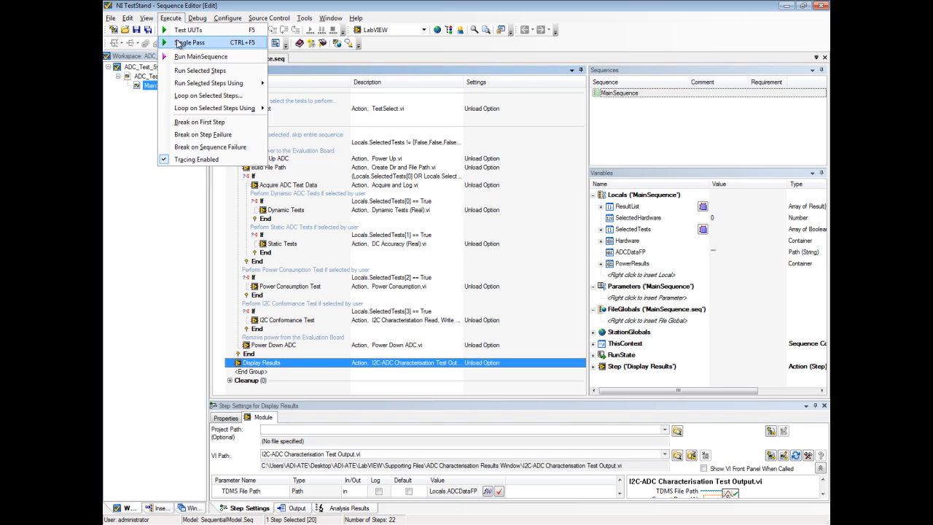
left_click(193, 43)
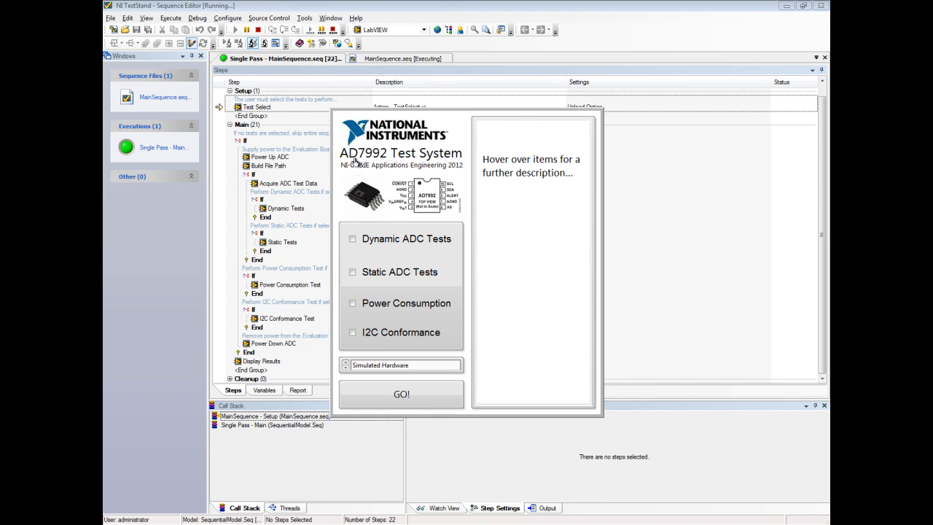
mouse_move(394, 222)
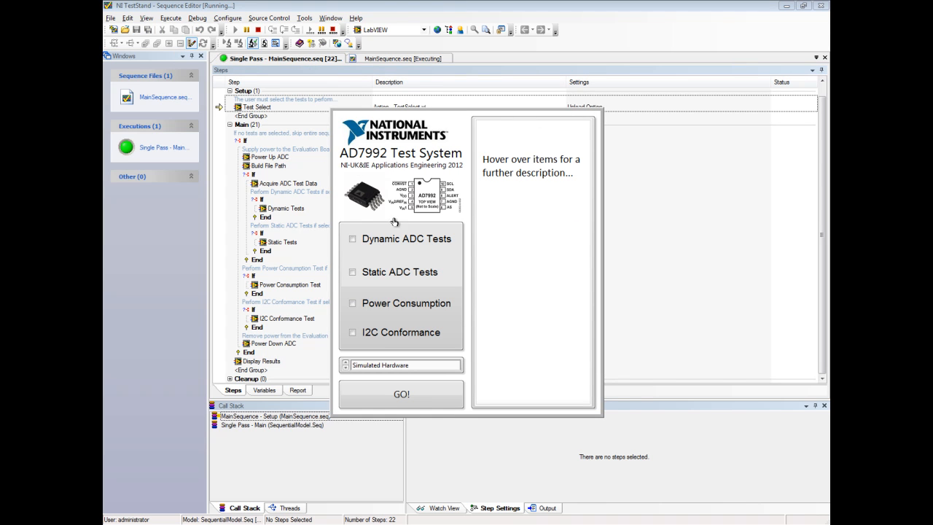
- Select Dynamic, Static, Power Consumption and I2C Conformance tests on Real Hardware, then click GO!
left_click(352, 239)
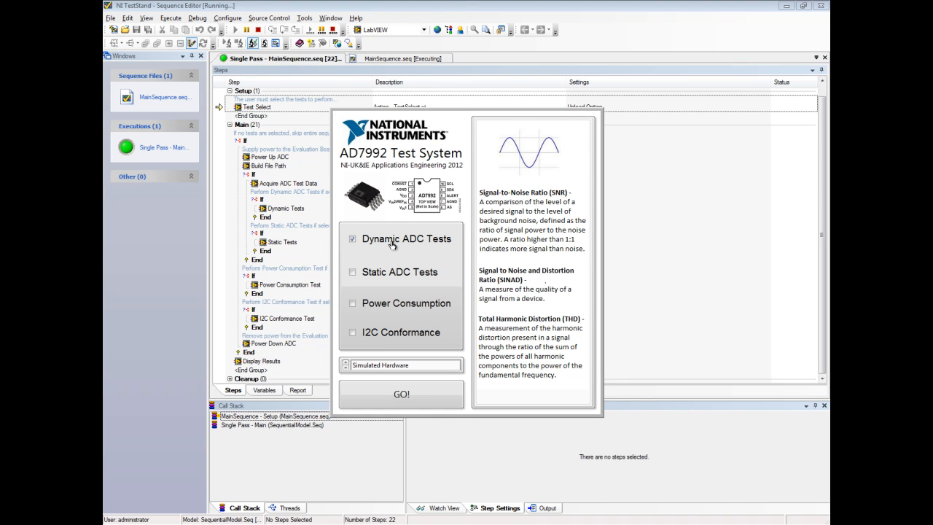
left_click(353, 272)
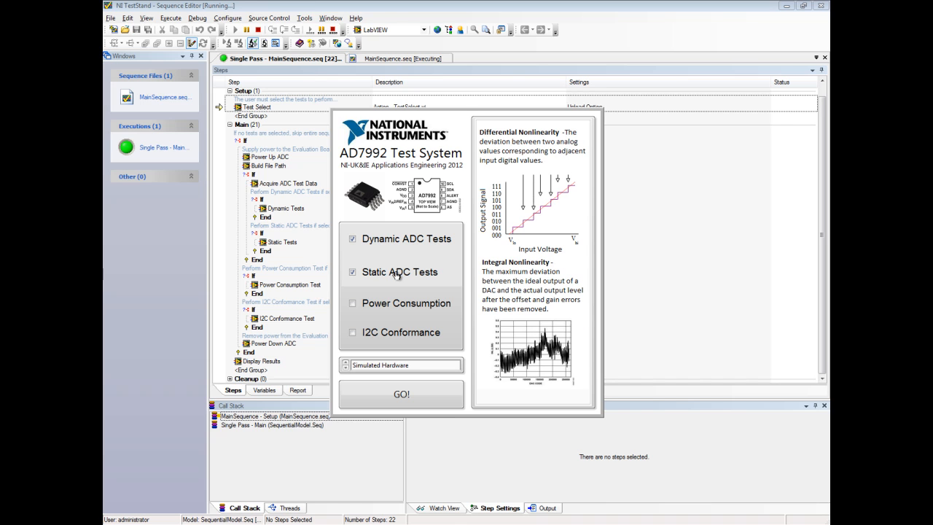
left_click(352, 303)
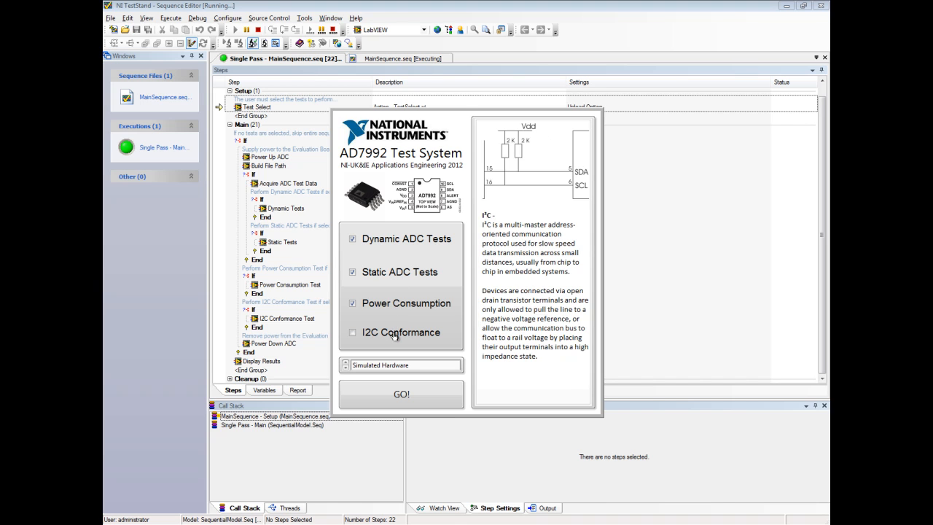
left_click(352, 332)
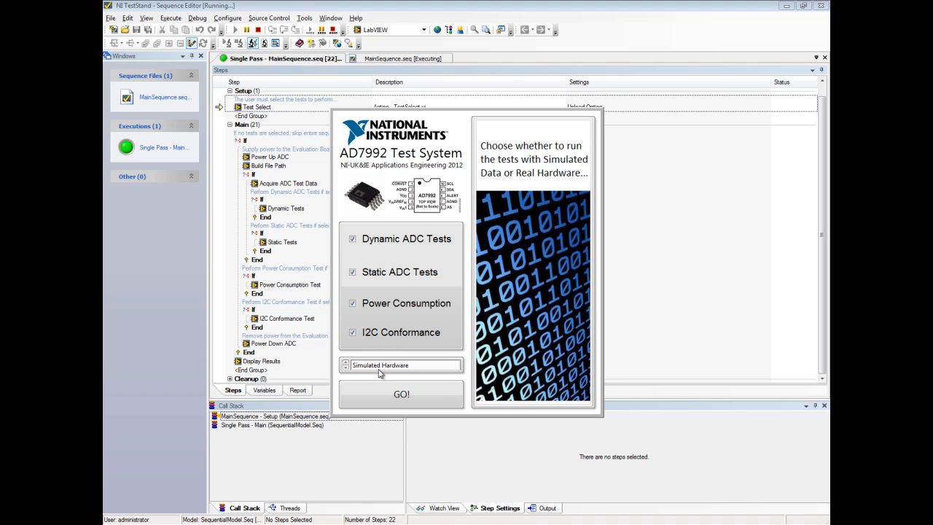
left_click(401, 364)
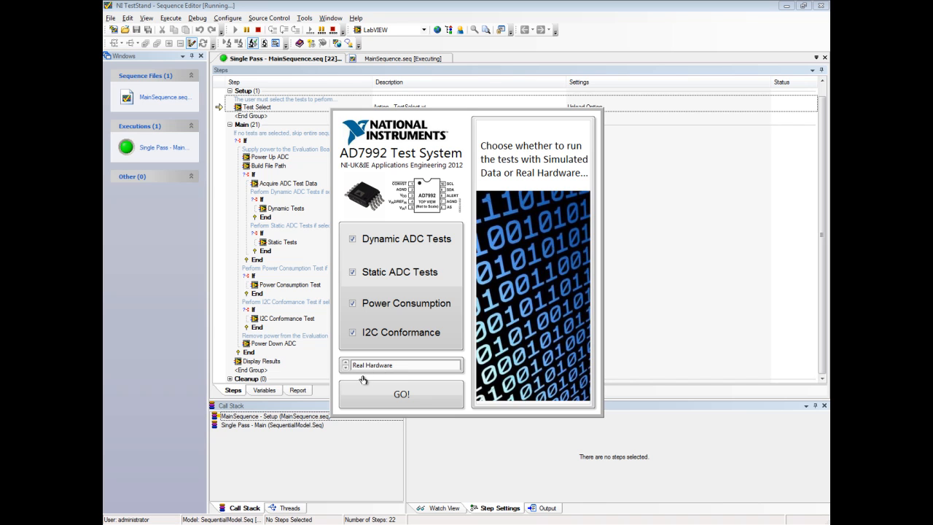
mouse_move(367, 401)
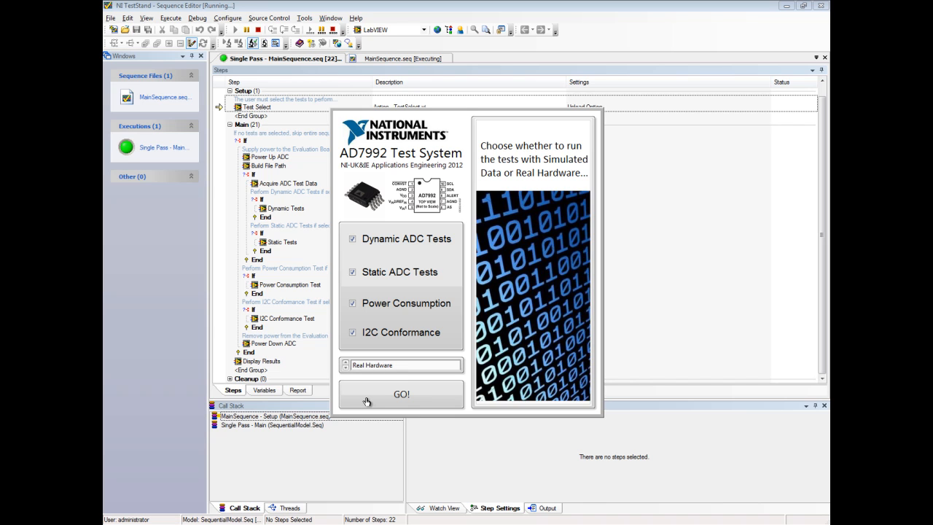
left_click(400, 394)
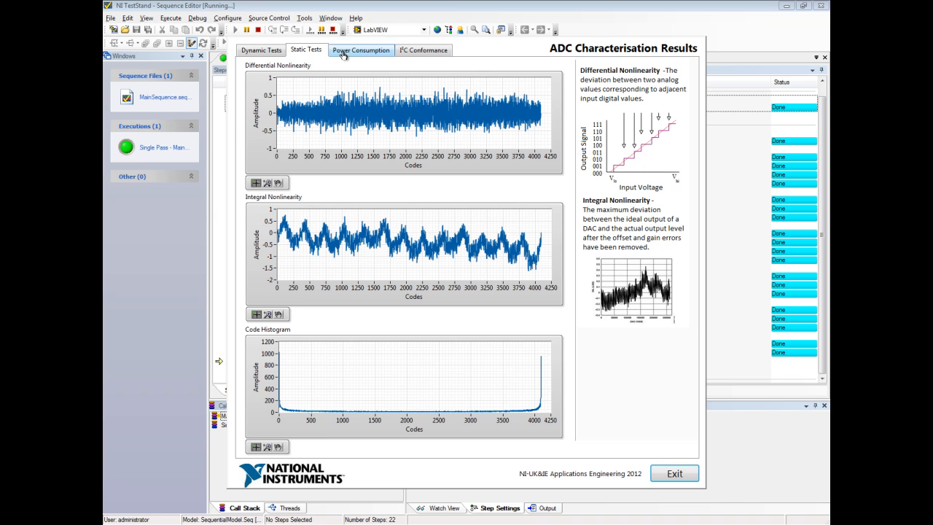
- View the Power Consumption and I²C Conformance result tabs, then exit the results window
left_click(360, 50)
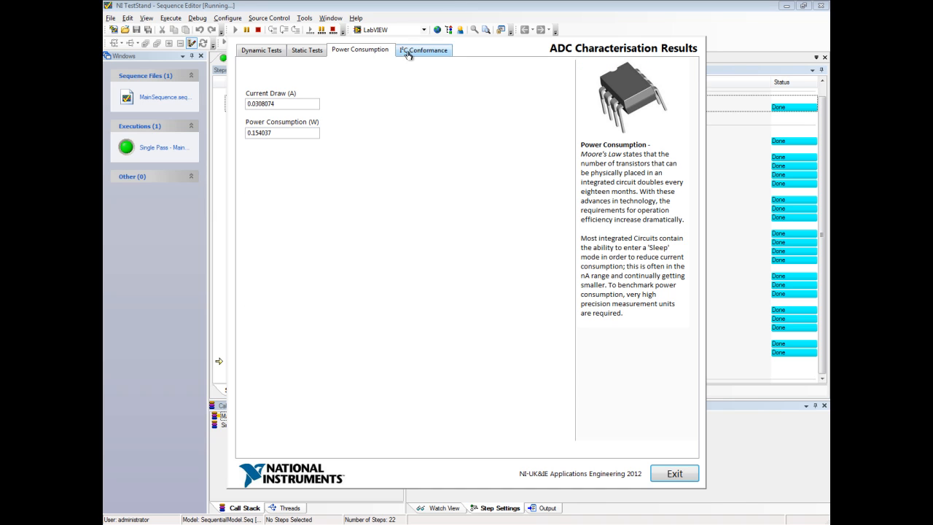
left_click(423, 49)
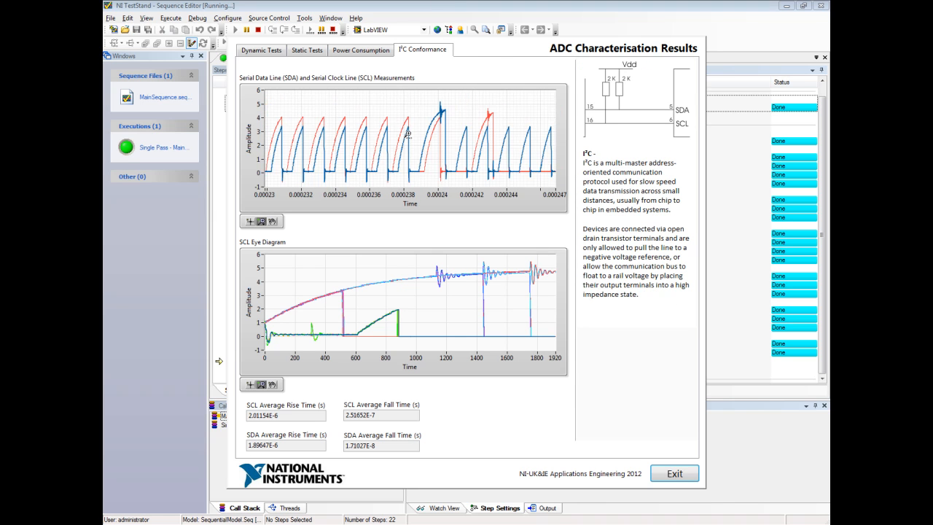
mouse_move(470, 219)
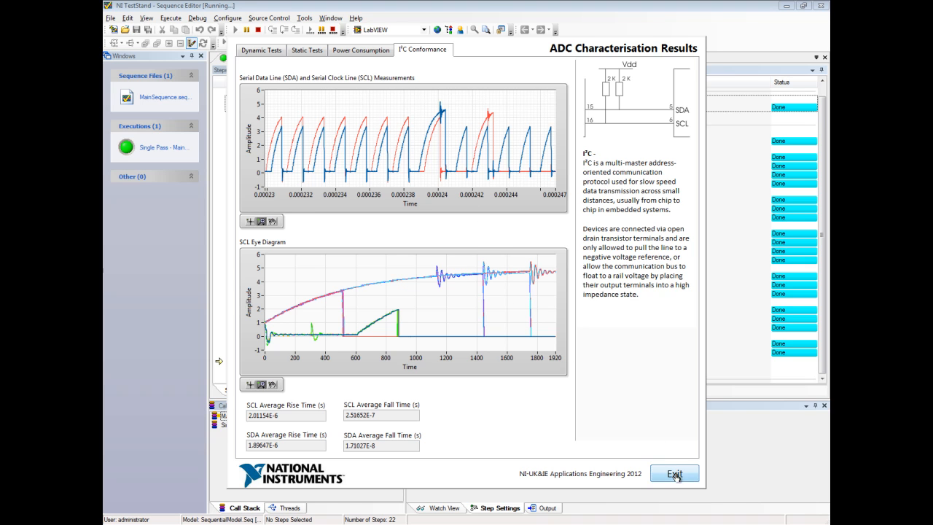
left_click(673, 473)
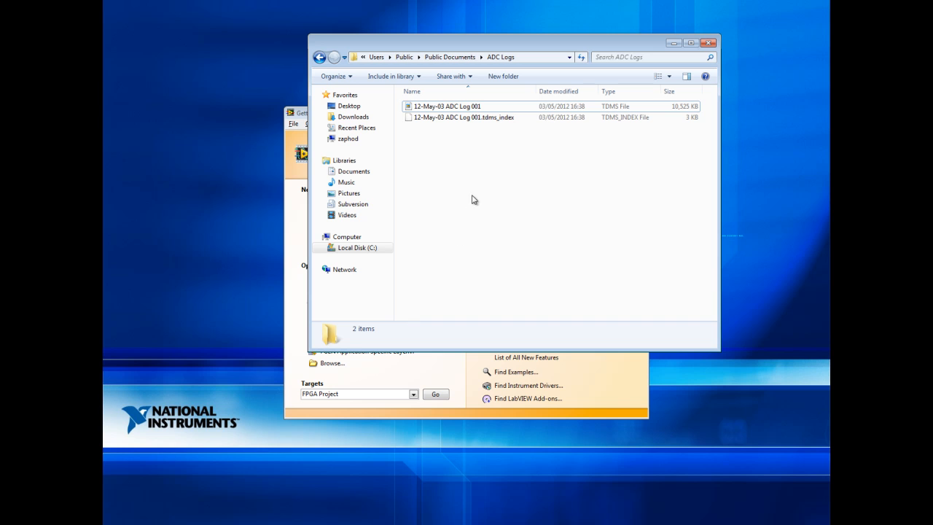
- Select the 12-May-03 ADC Log 001 TDMS file to show its 10.2 MB details
left_click(448, 106)
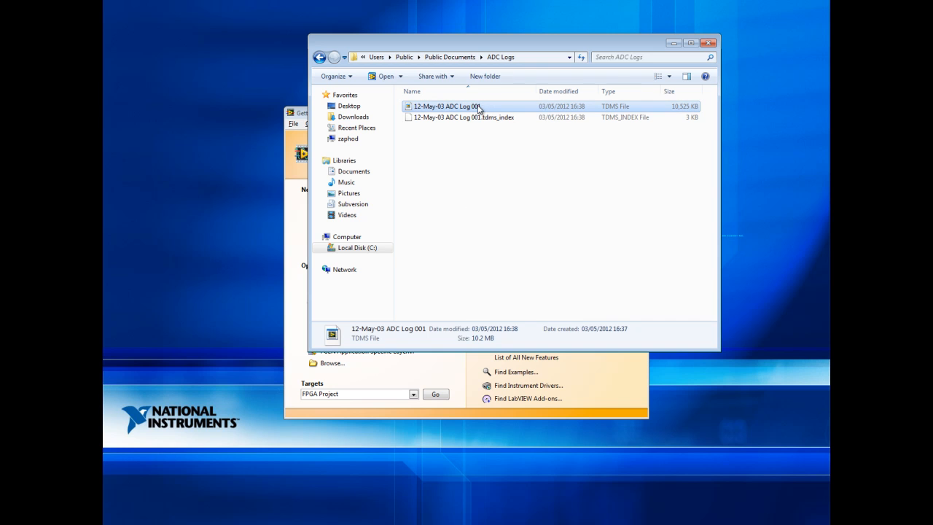